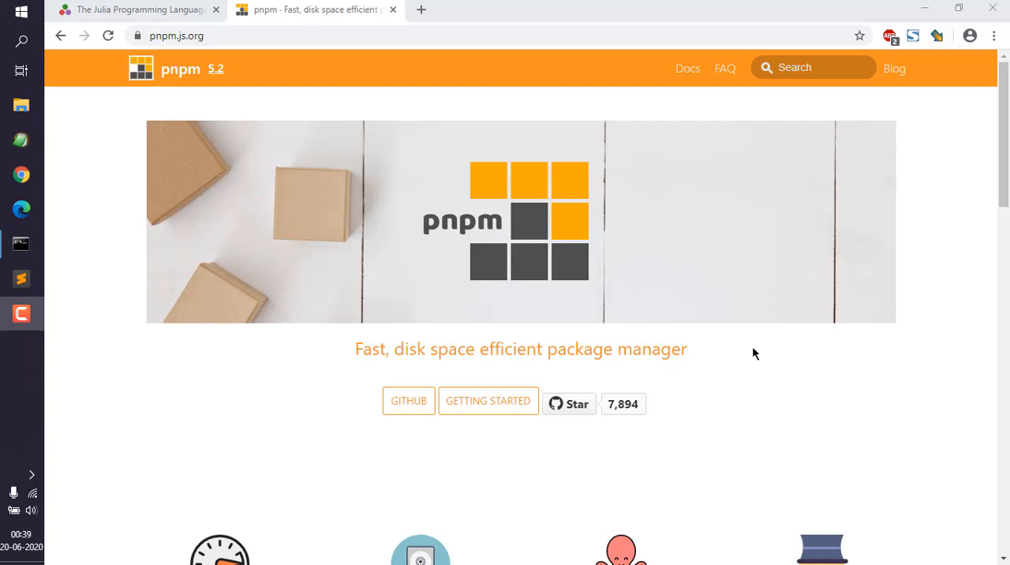
pyautogui.moveTo(206, 63)
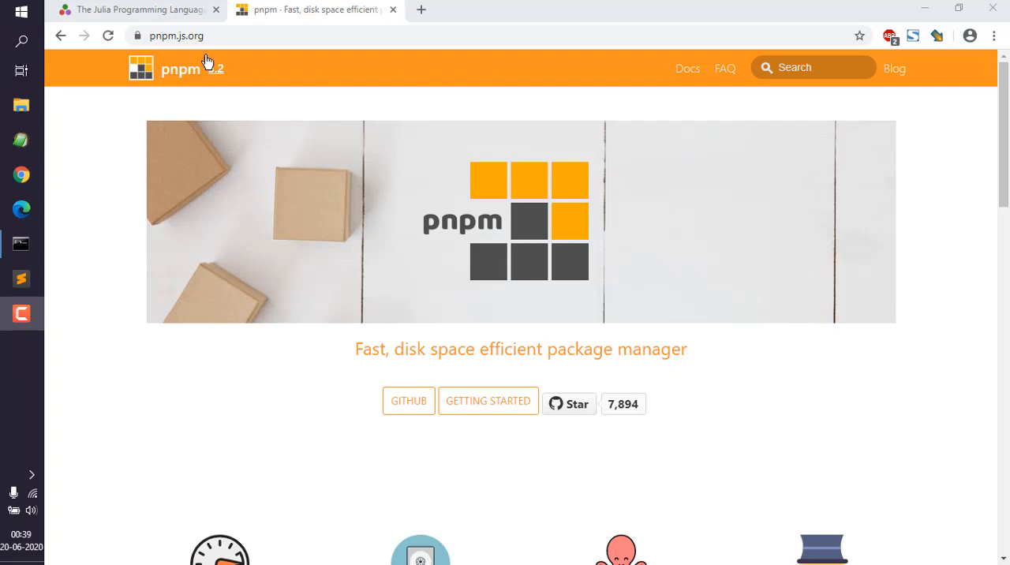
pyautogui.moveTo(278, 62)
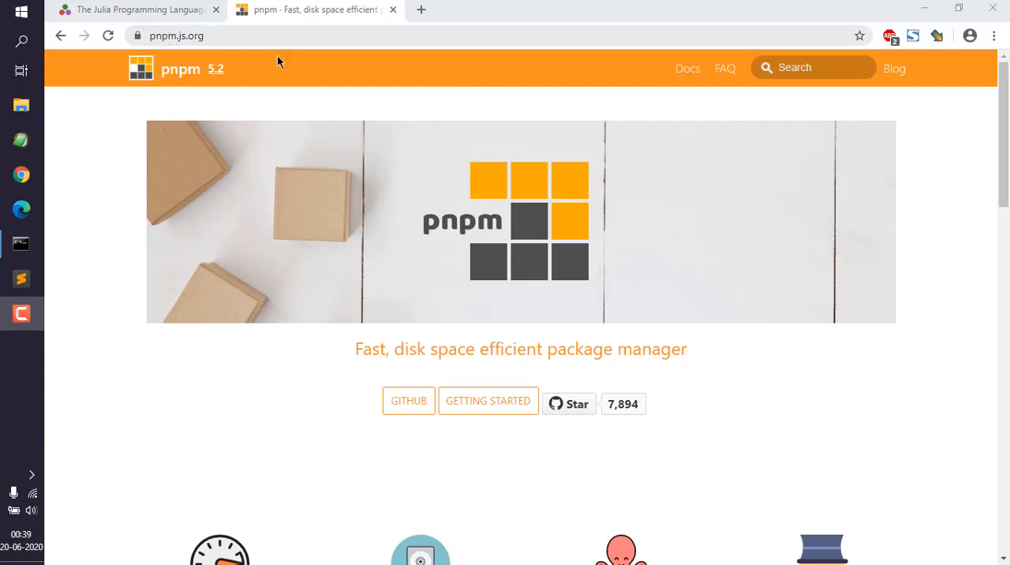
# - Go from the pnpm homepage to the installation guide via GETTING STARTED
pyautogui.click(487, 401)
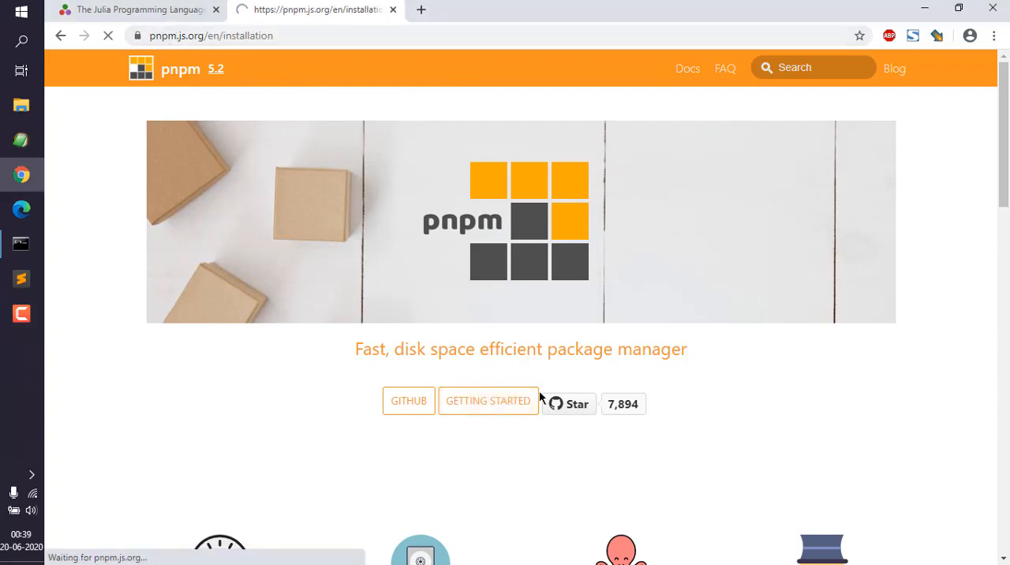
pyautogui.click(488, 401)
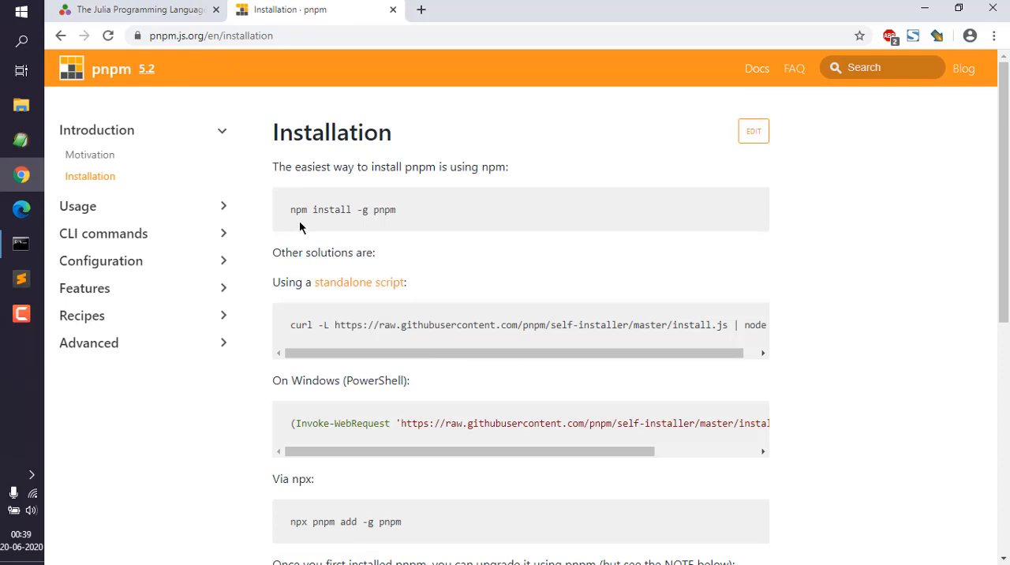
pyautogui.moveTo(385, 213)
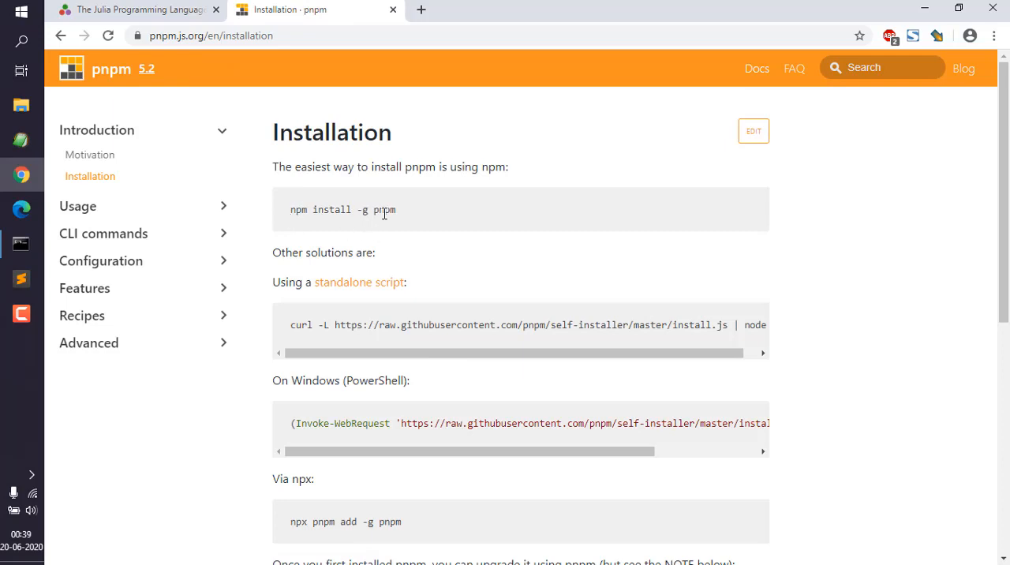
pyautogui.moveTo(310, 327)
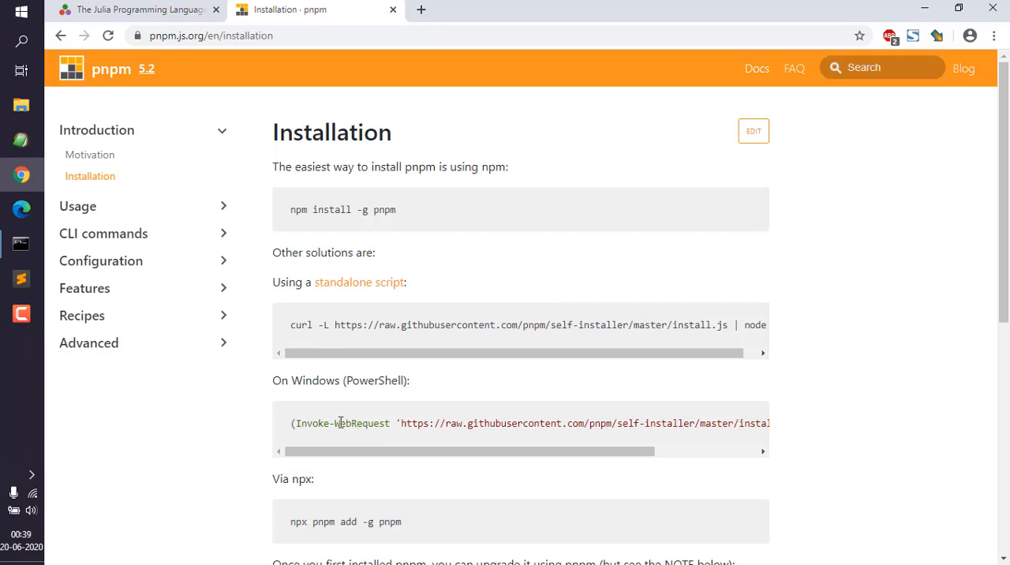
pyautogui.moveTo(528, 271)
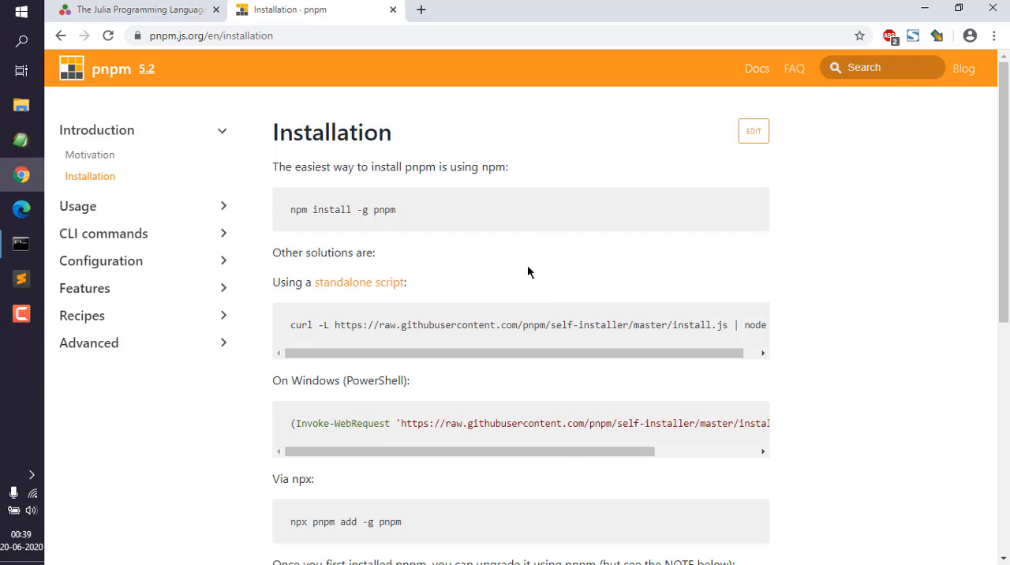
pyautogui.moveTo(908, 16)
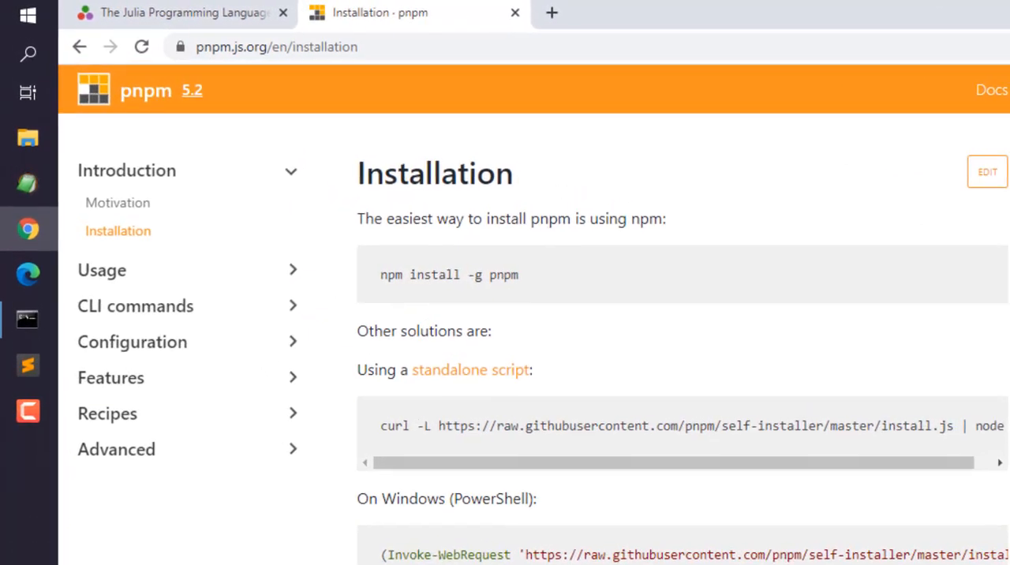
pyautogui.click(28, 321)
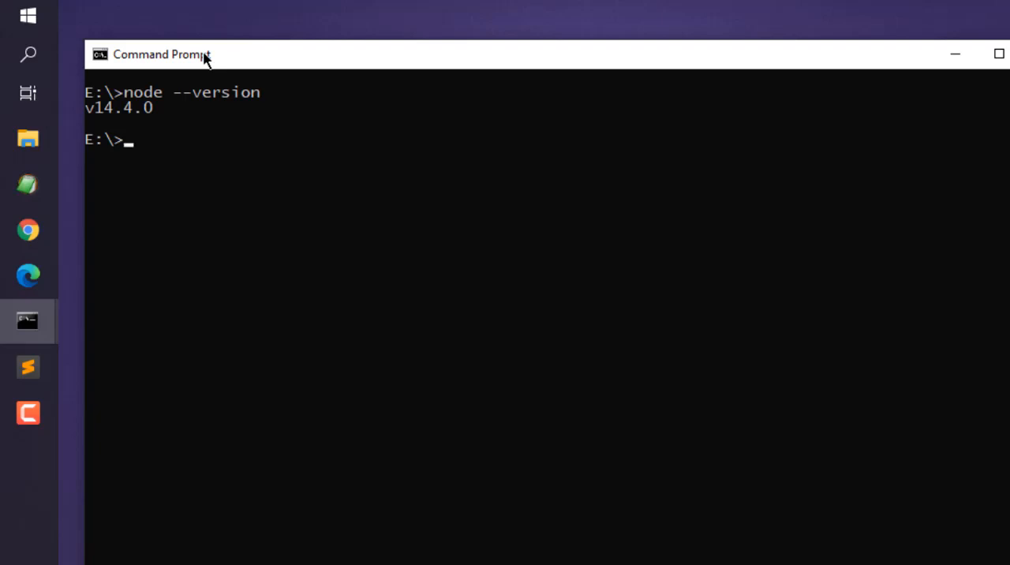
# - Run yarn --version to check the installed yarn version
pyautogui.write('yarn')
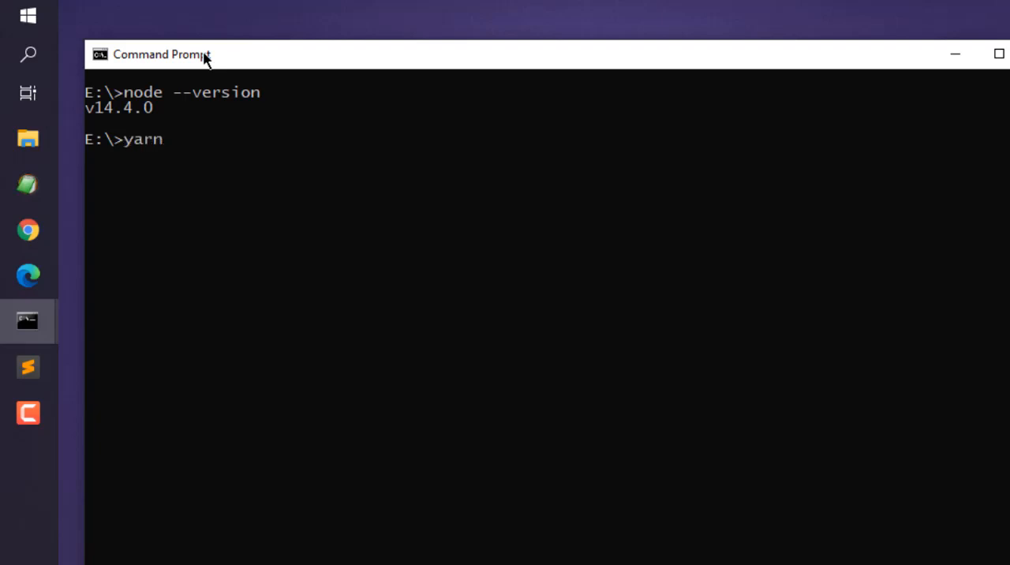
pyautogui.write('--version')
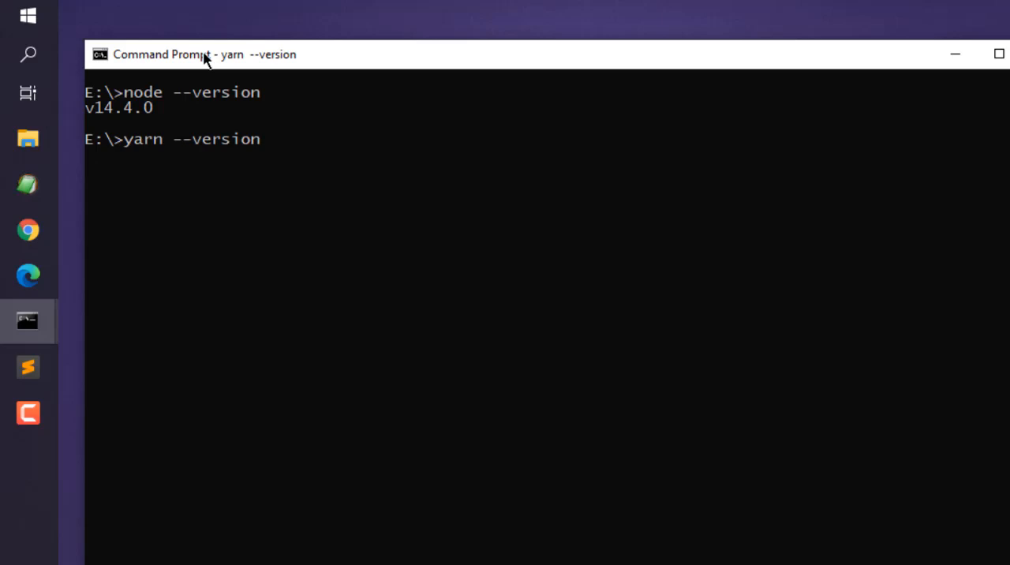
pyautogui.press('Return')
pyautogui.write('npm install')
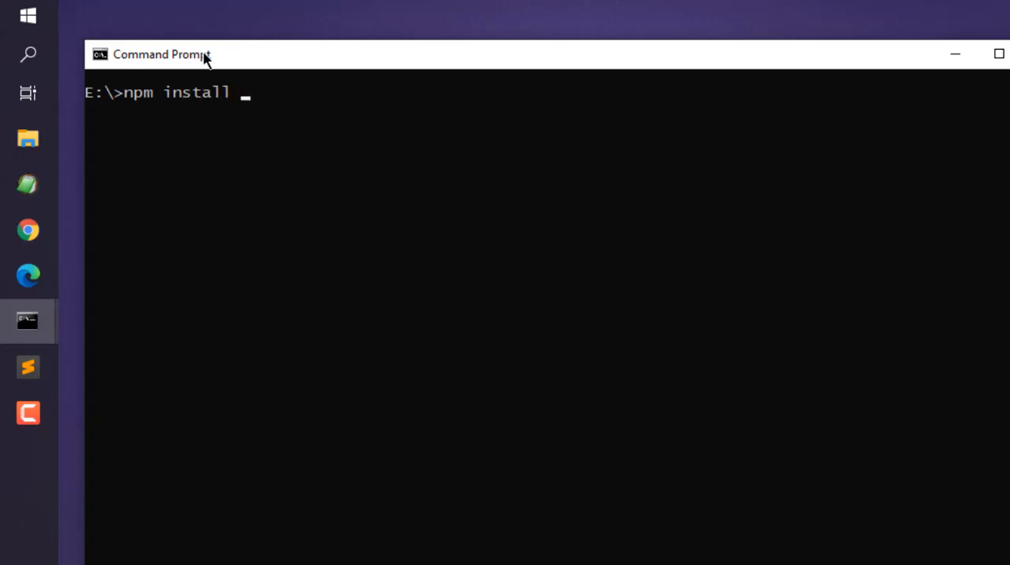
pyautogui.write('-g')
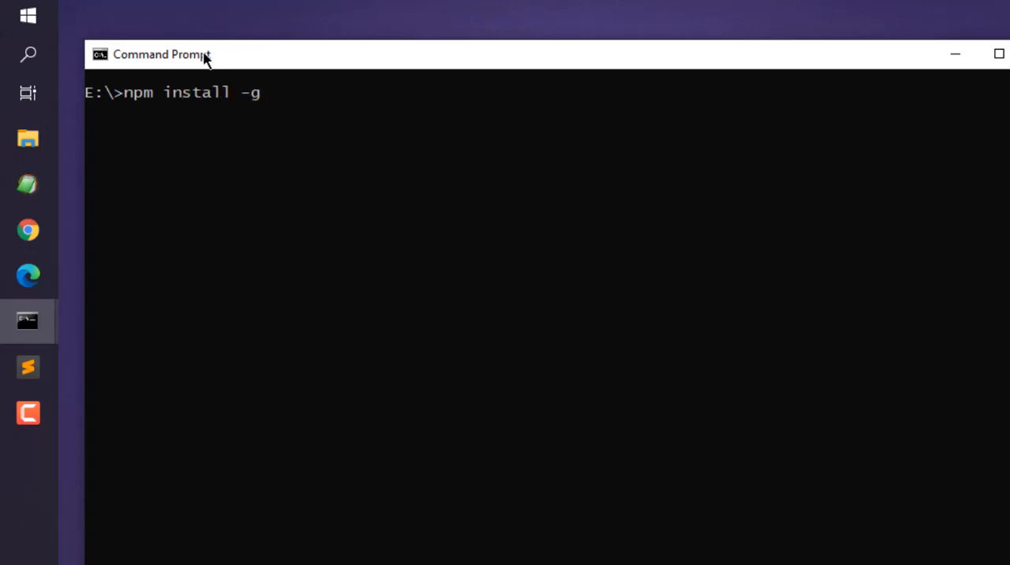
pyautogui.write('pnpm')
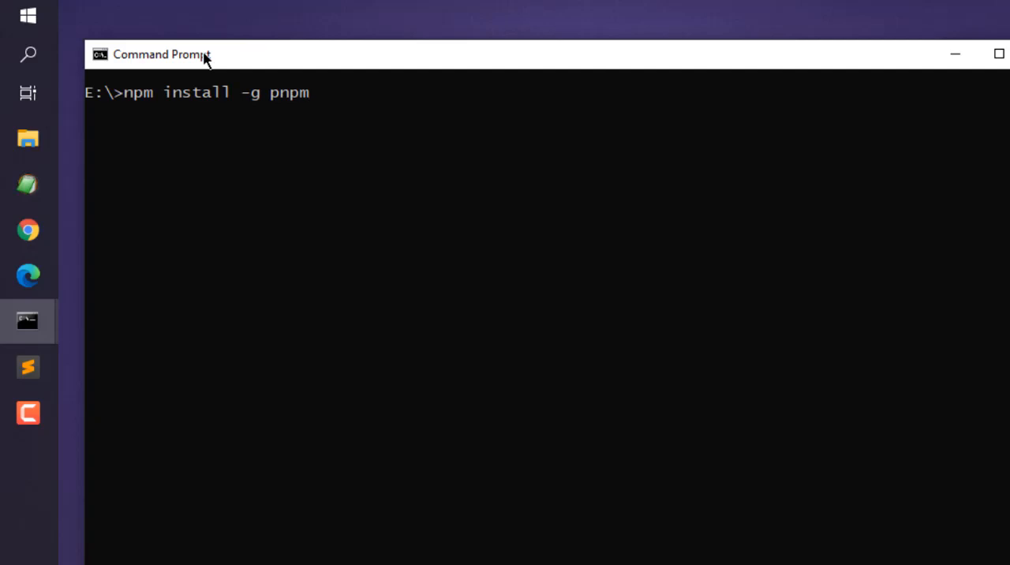
pyautogui.press('Backspace')
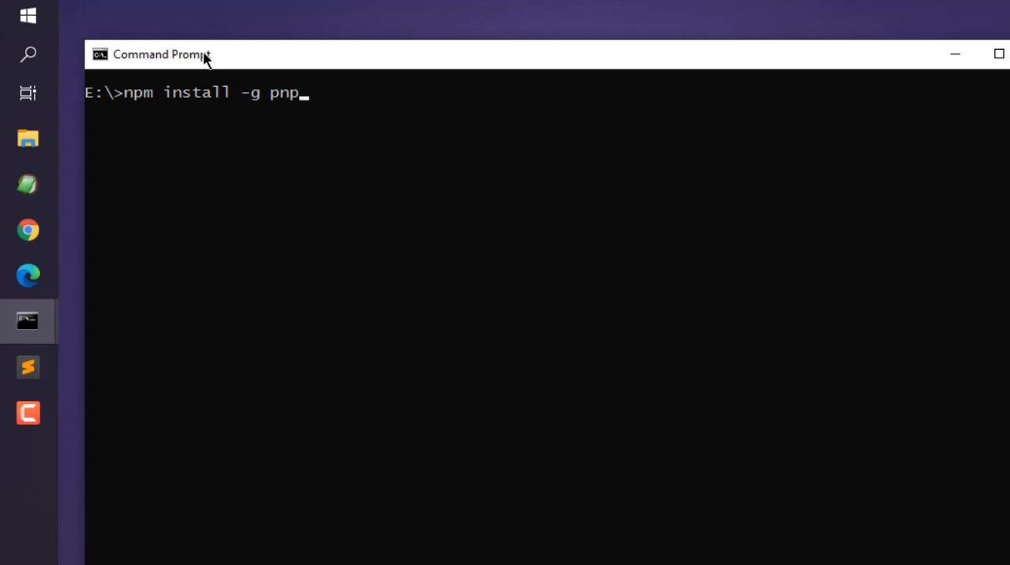
pyautogui.write('yarn global add')
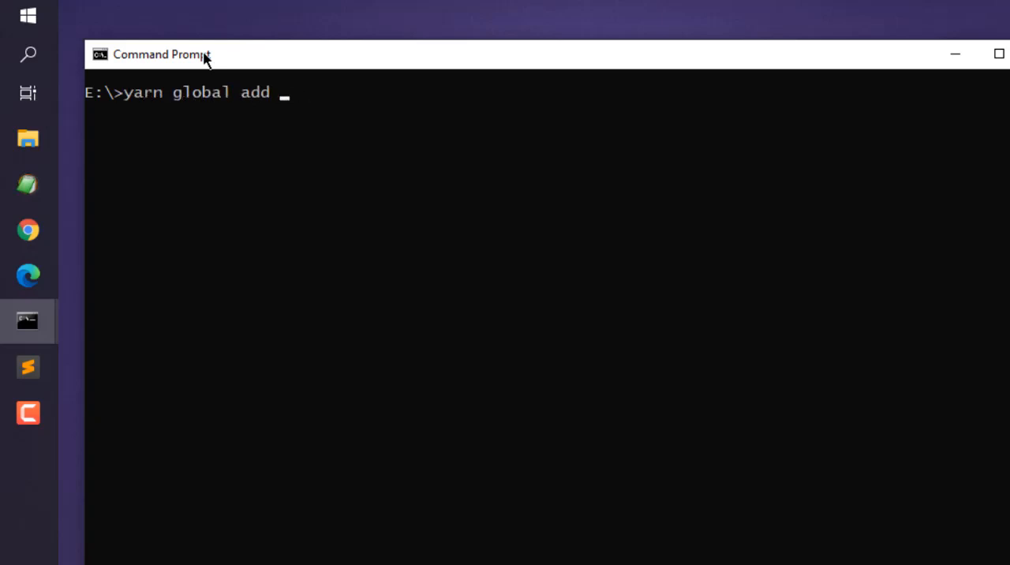
# - Finish typing yarn global add pnpm and bring the installation guide back into view
pyautogui.write('pnp')
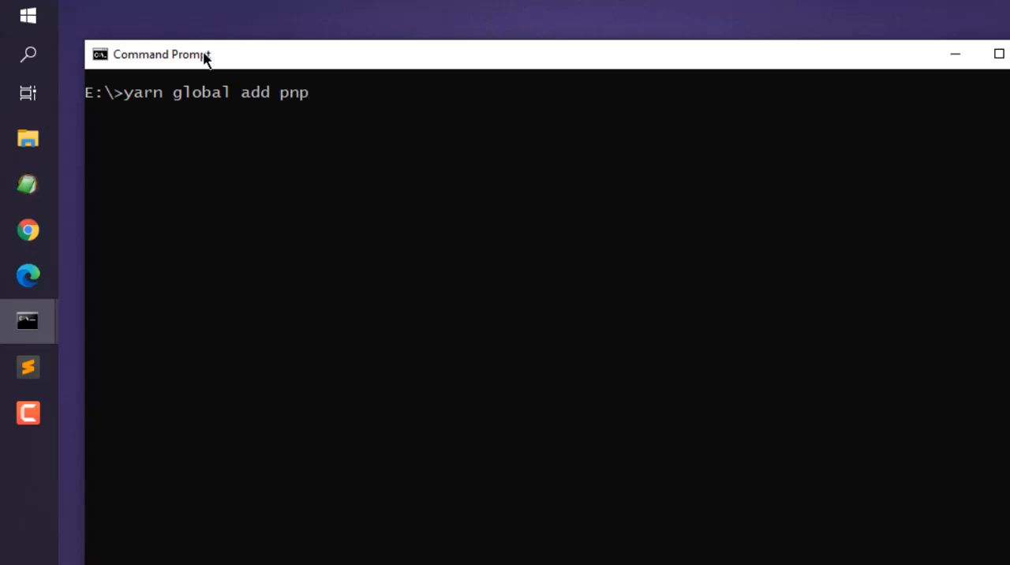
pyautogui.write('m')
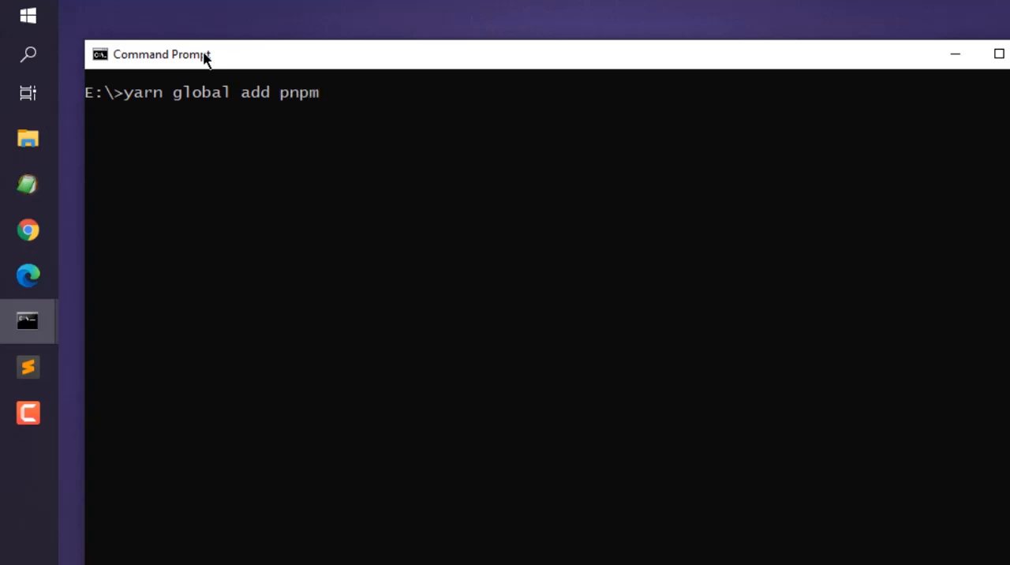
pyautogui.click(28, 230)
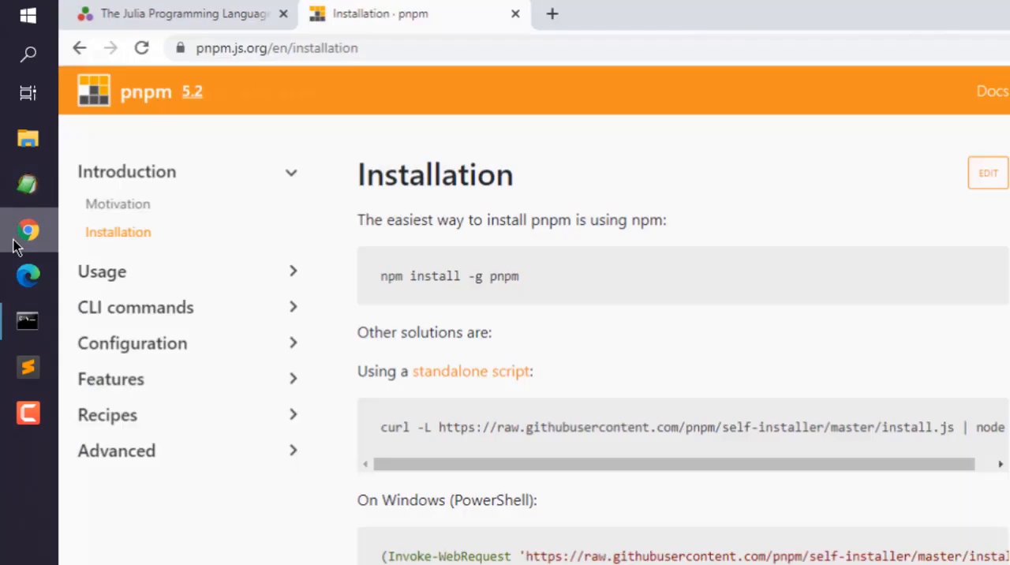
pyautogui.moveTo(647, 556)
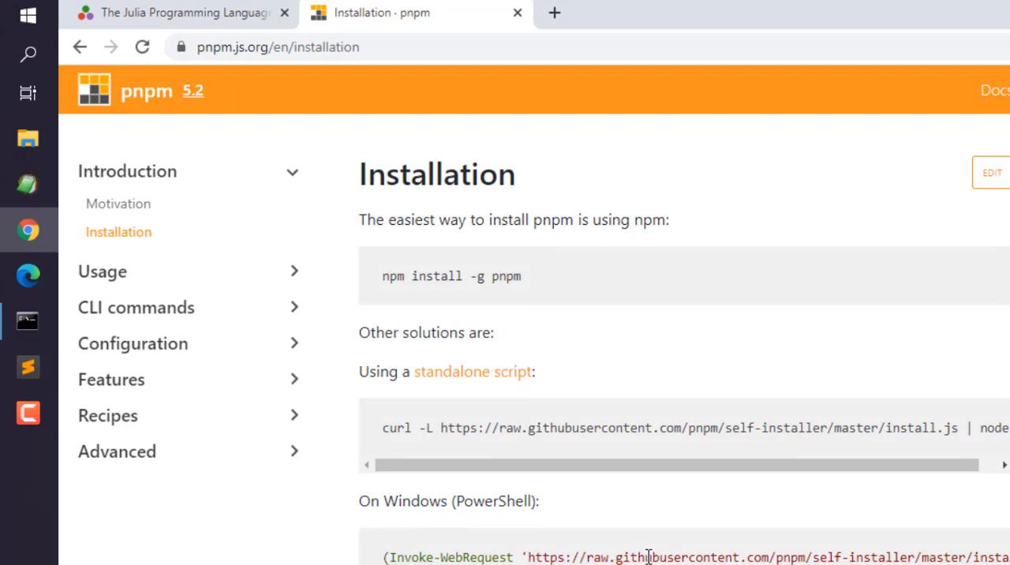
pyautogui.moveTo(515, 433)
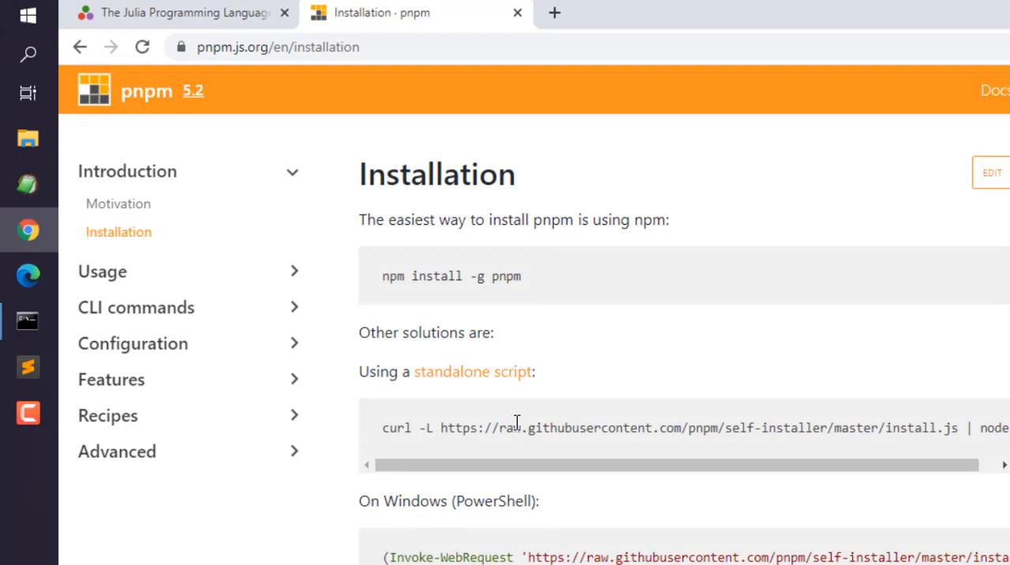
# - Return to the Command Prompt window holding the unrun yarn global add pnpm command
pyautogui.click(29, 321)
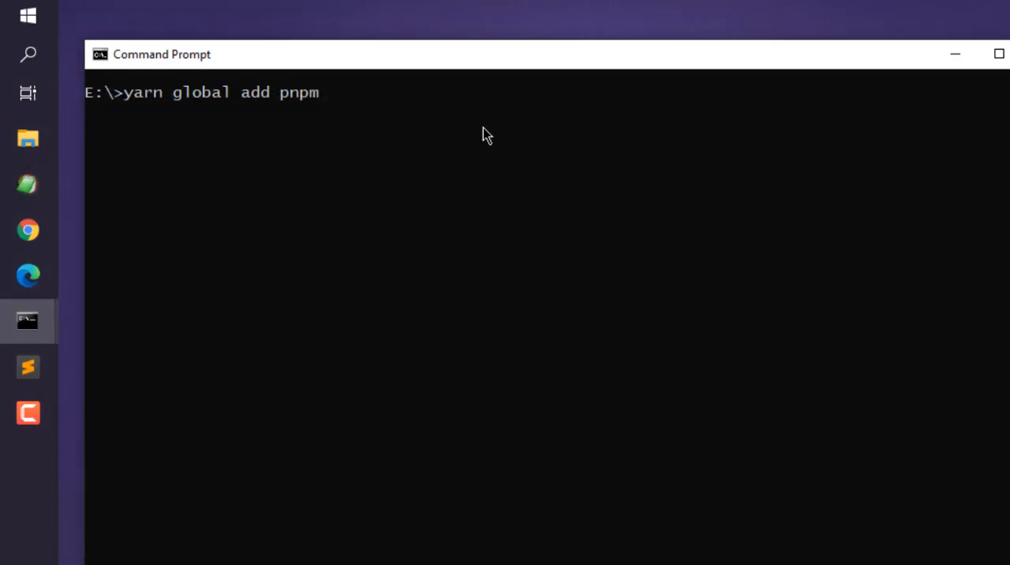
pyautogui.moveTo(282, 114)
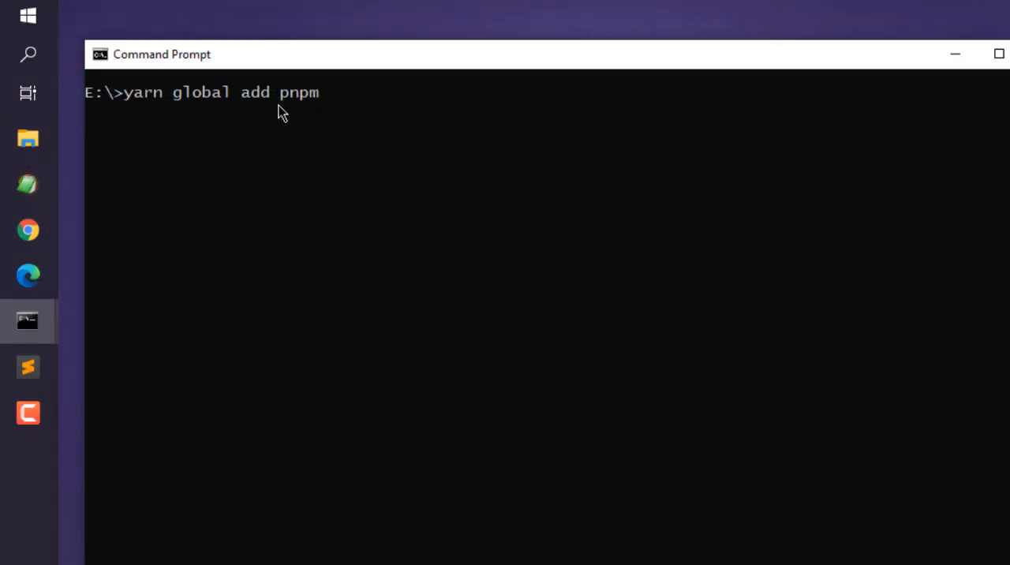
pyautogui.moveTo(234, 125)
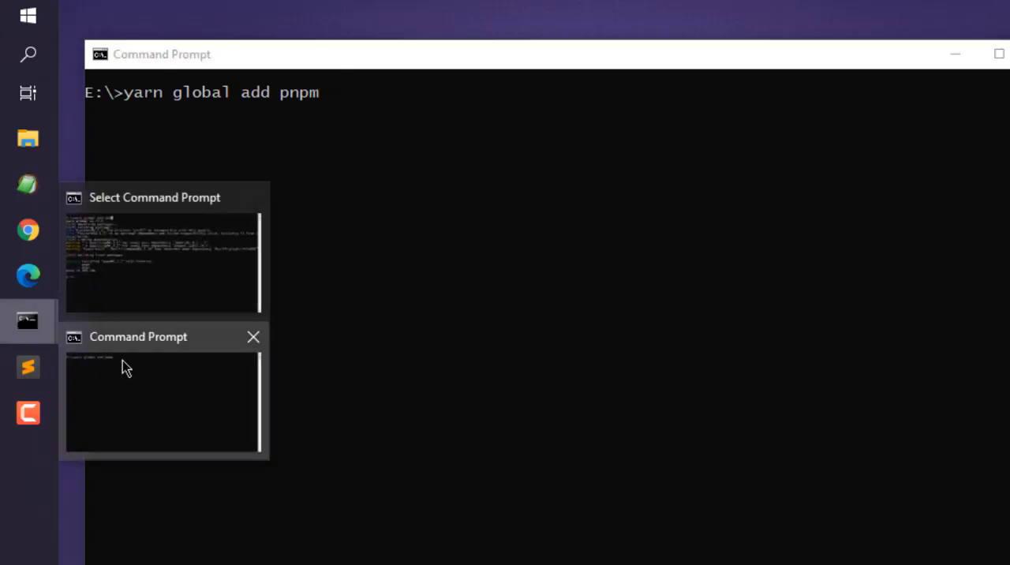
# - Switch to the Command Prompt window showing yarn finished installing pnpm 5.2.2 globally
pyautogui.click(161, 249)
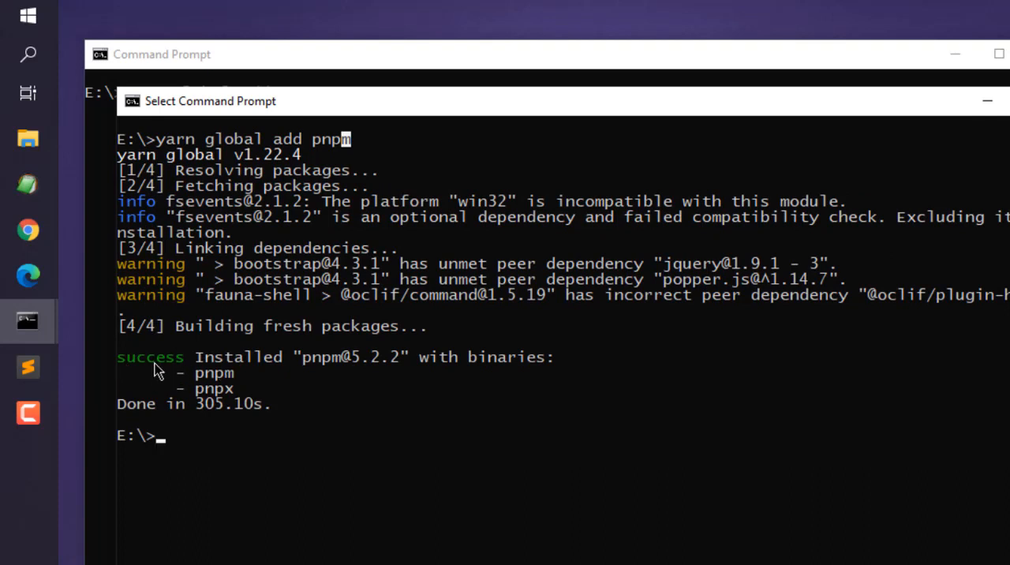
pyautogui.moveTo(151, 418)
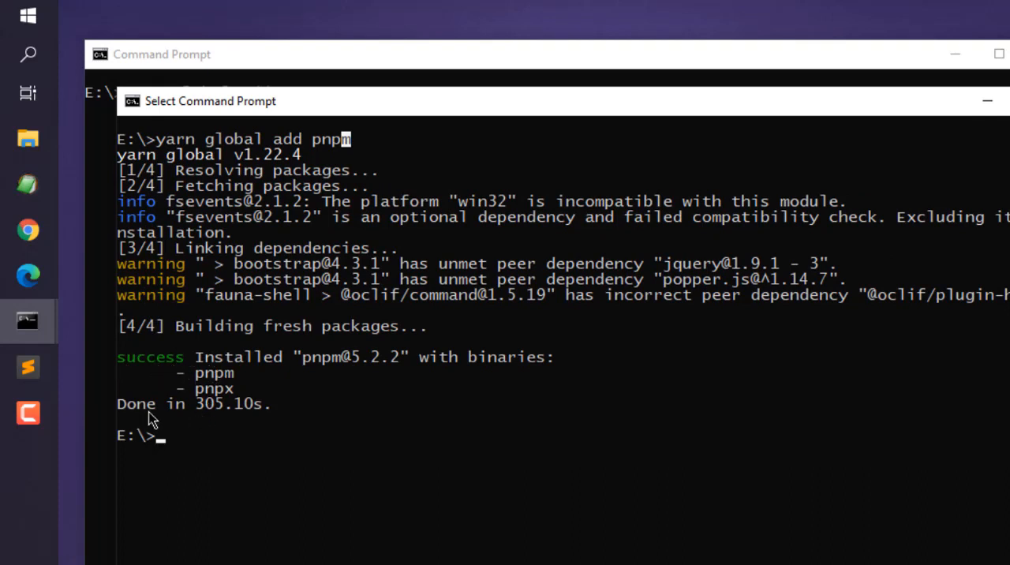
pyautogui.moveTo(214, 401)
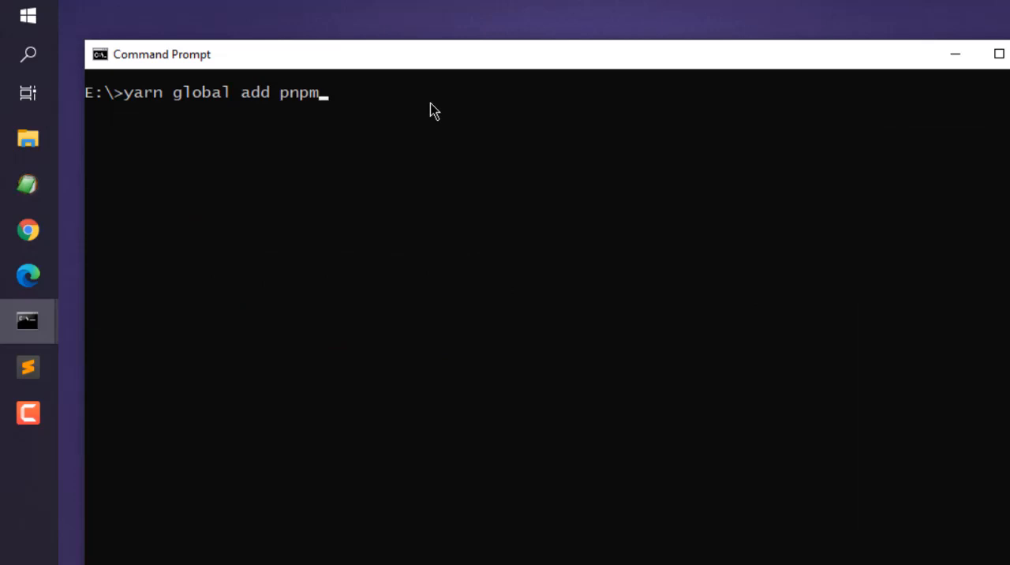
# - Run pnpm --version and confirm it reports 5.2.2
pyautogui.write('pnpm --version')
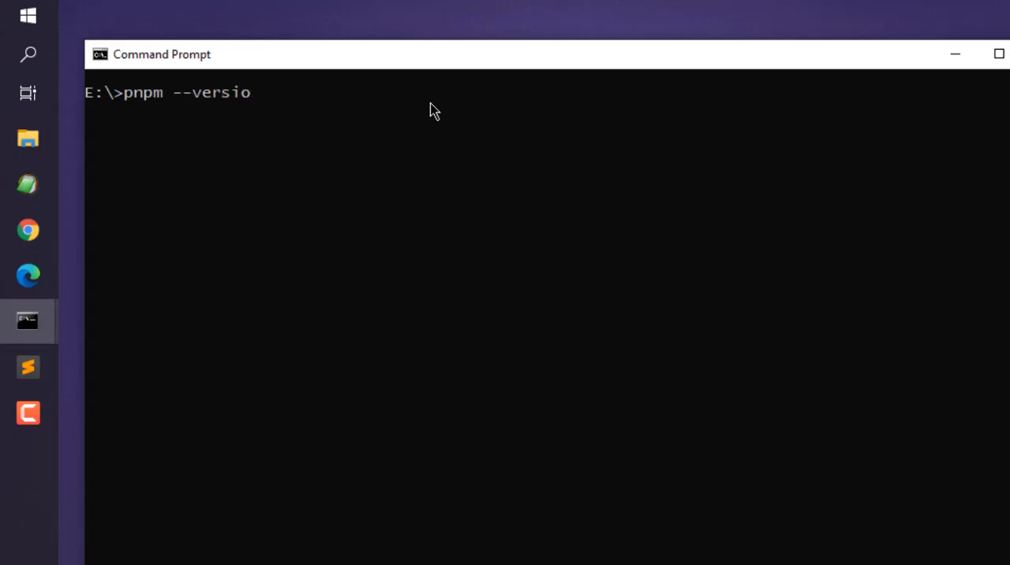
pyautogui.press('Return')
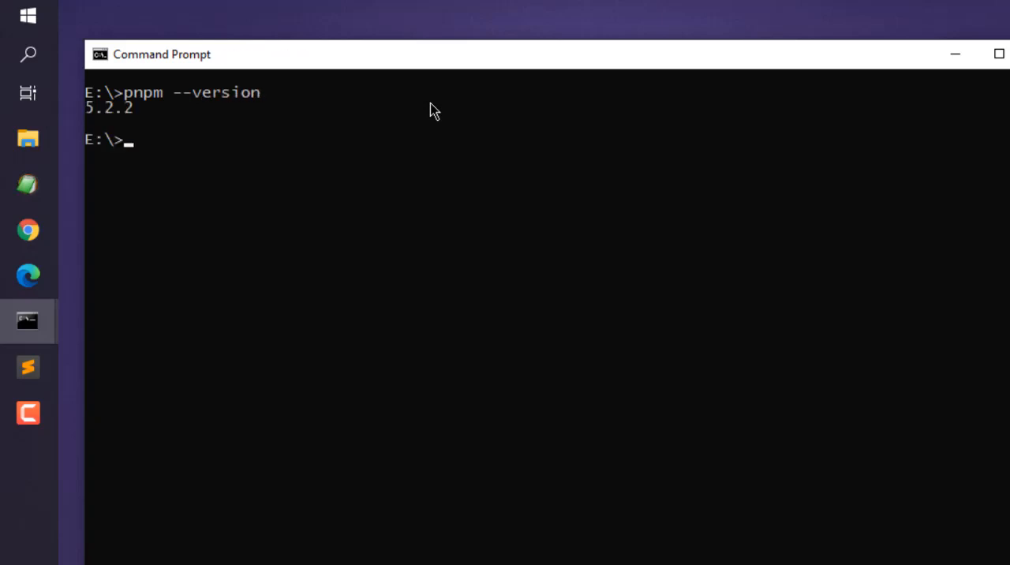